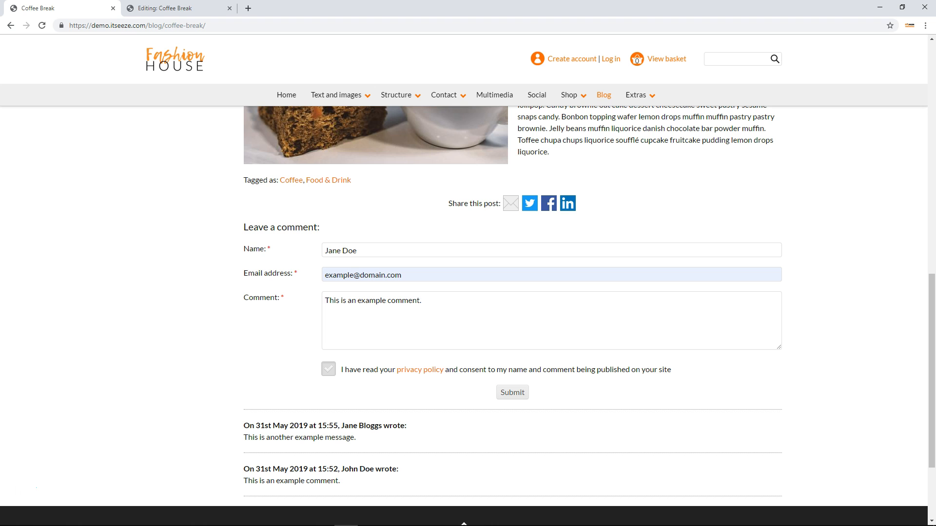
- Switch to the 'Editing: Coffee Break' view showing the post with its edit toolbar
left_click(511, 392)
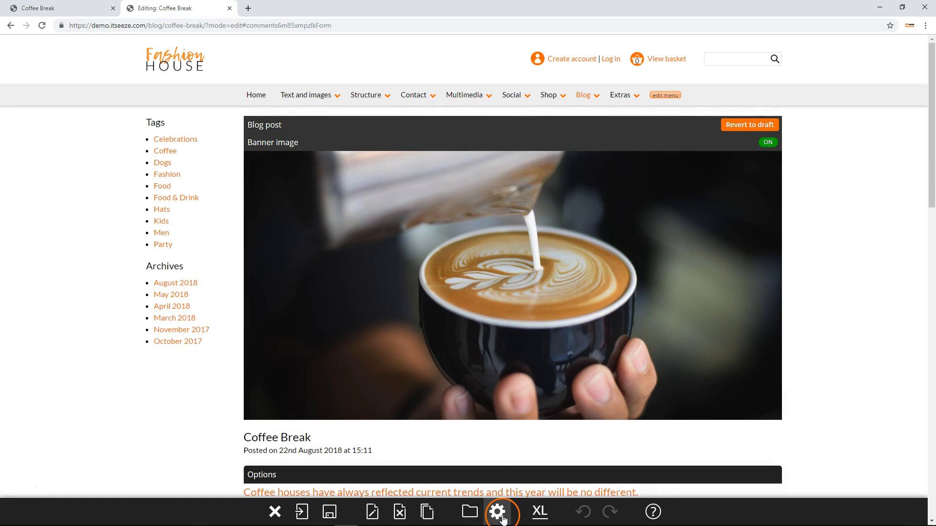
- Open the Comments management panel from the Panels dialog, listing Jane Doe's pending comment
left_click(499, 512)
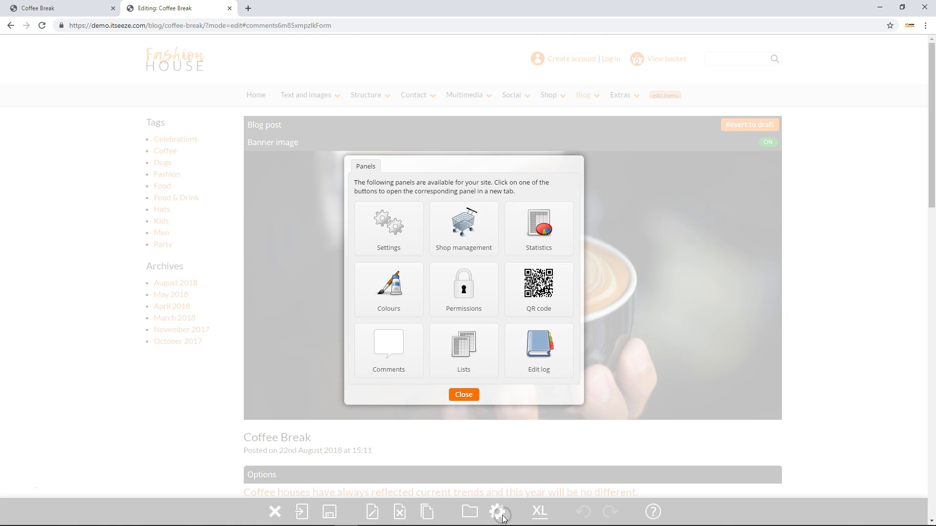
left_click(388, 350)
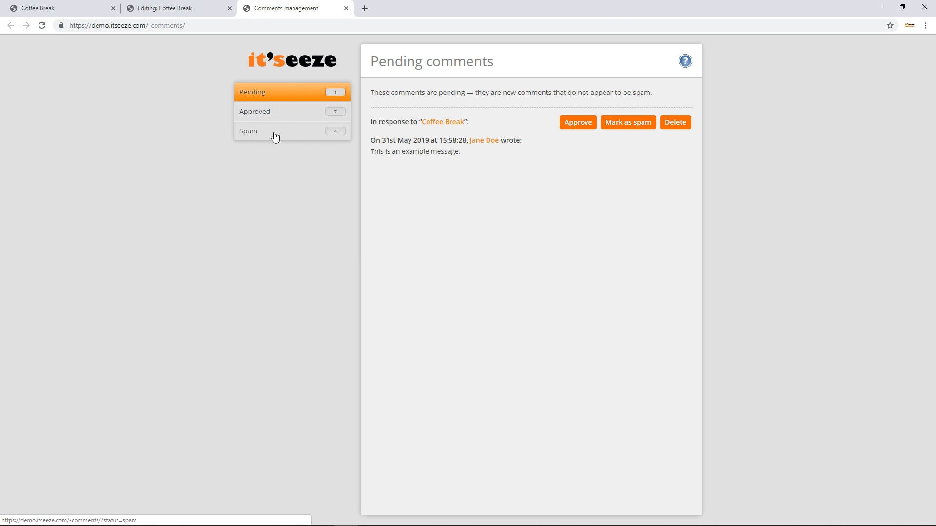
mouse_move(276, 115)
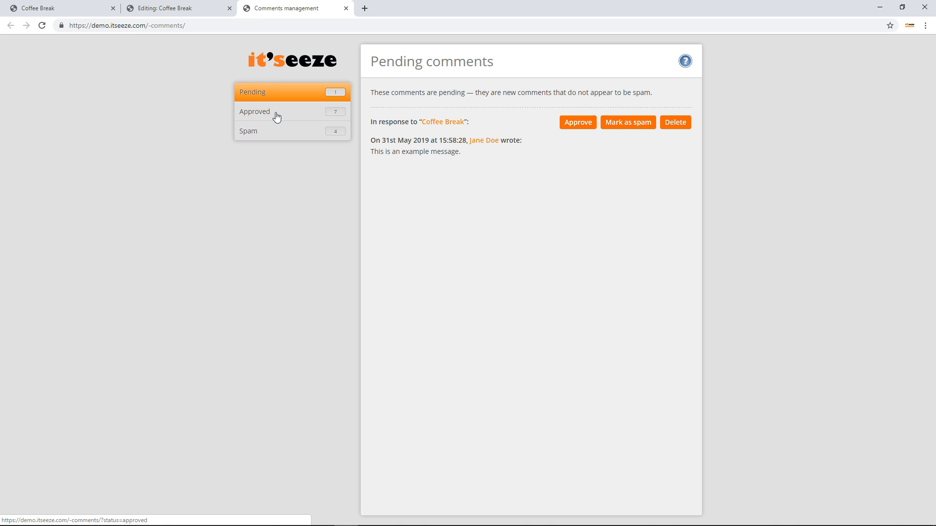
mouse_move(268, 190)
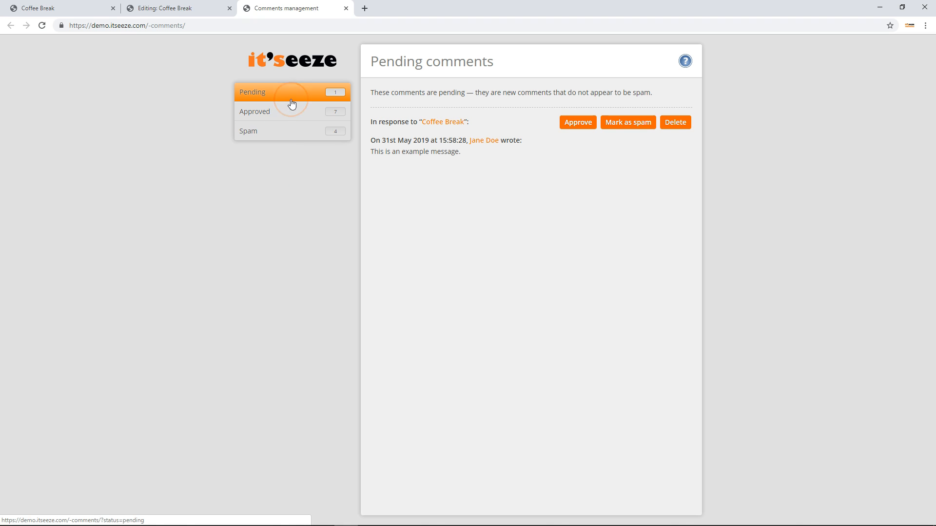
mouse_move(288, 140)
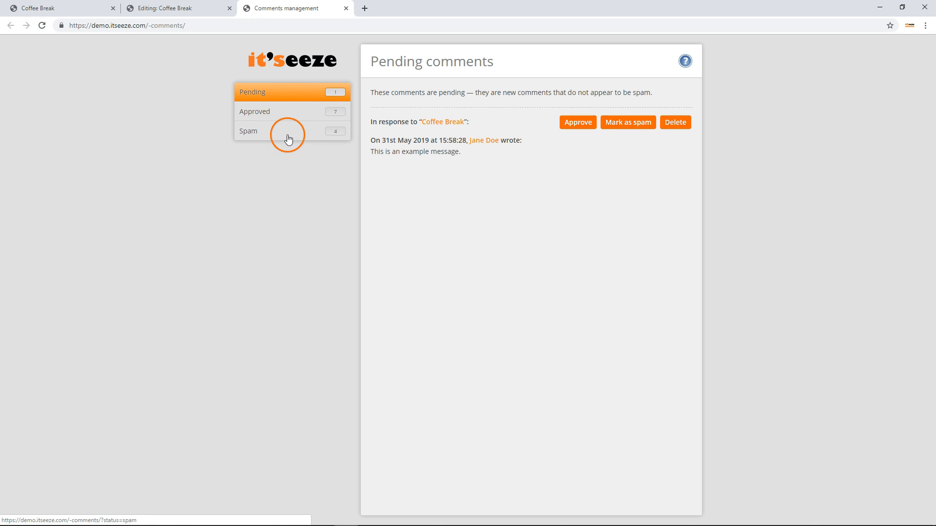
left_click(255, 111)
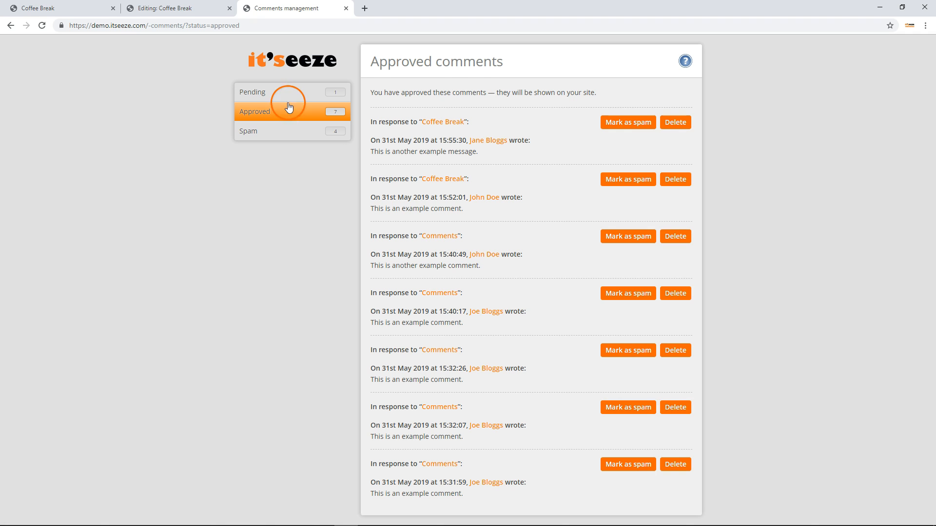
left_click(252, 91)
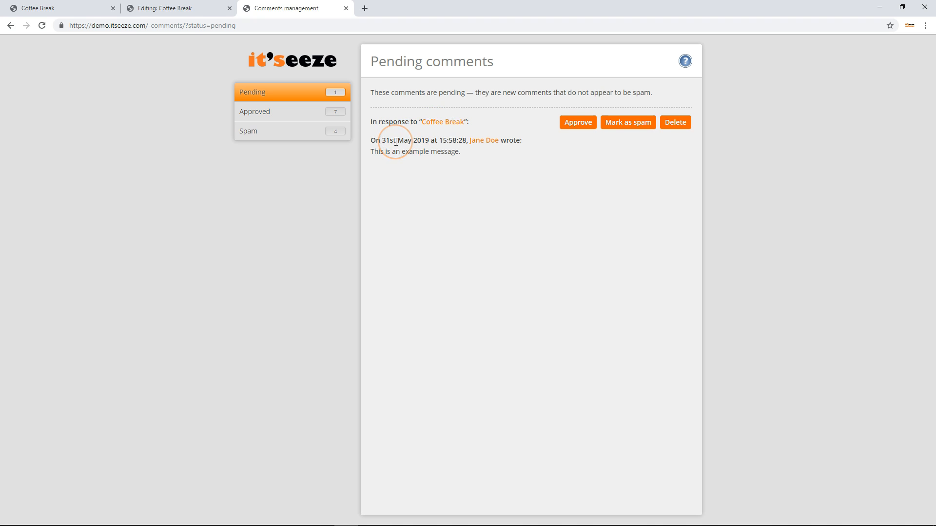
mouse_move(483, 140)
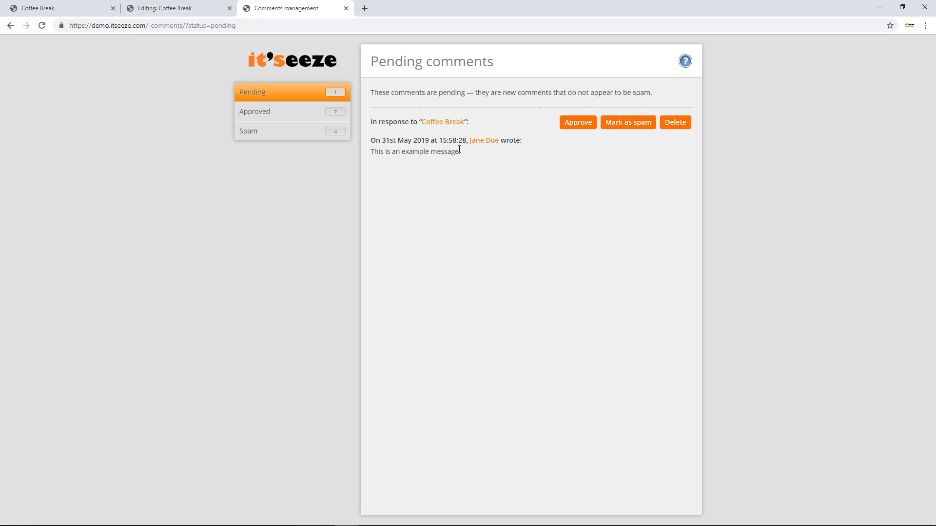
mouse_move(482, 142)
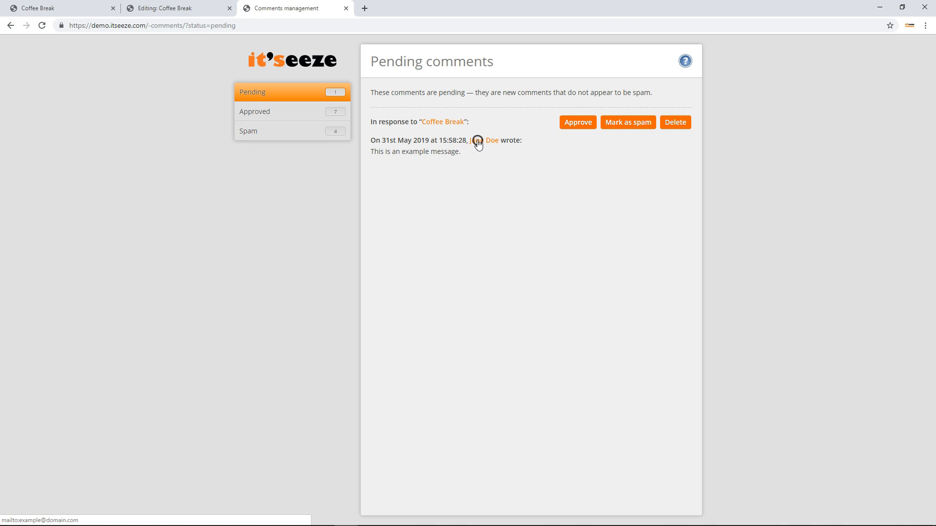
left_click(491, 140)
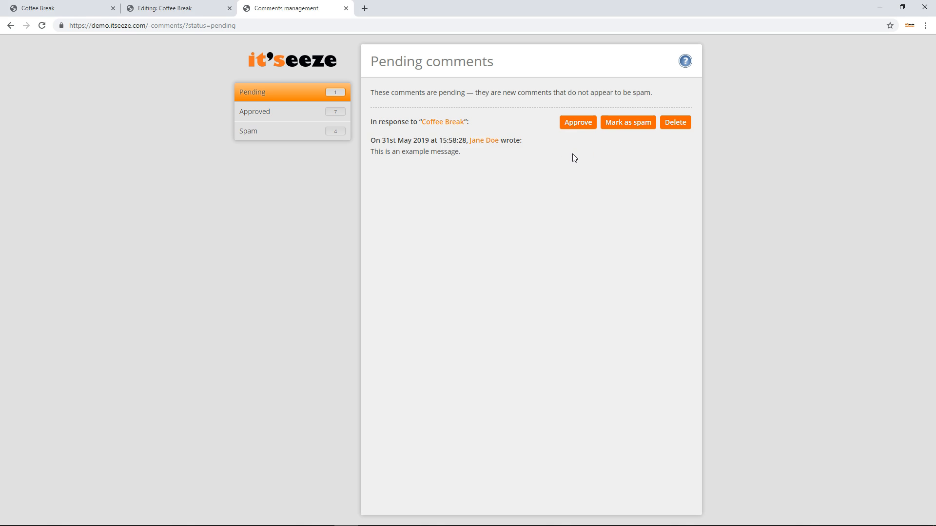
left_click(577, 123)
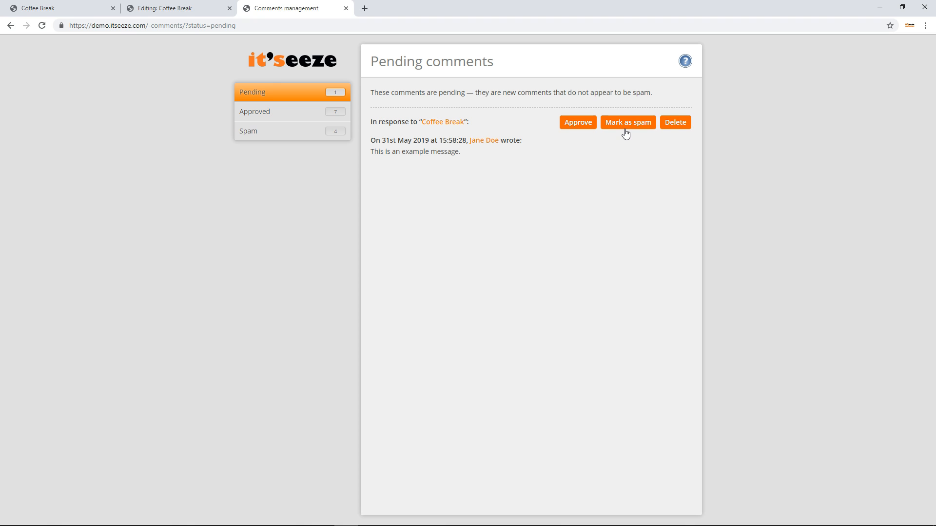
mouse_move(674, 133)
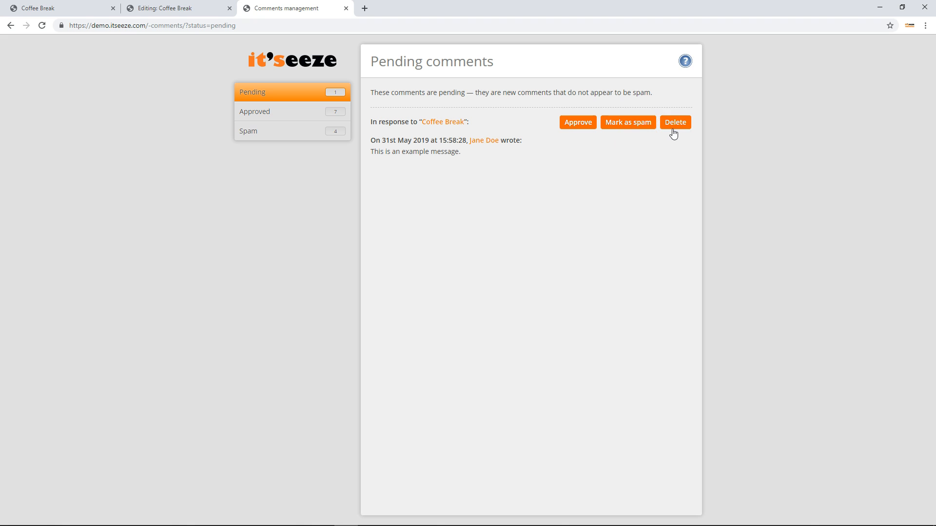